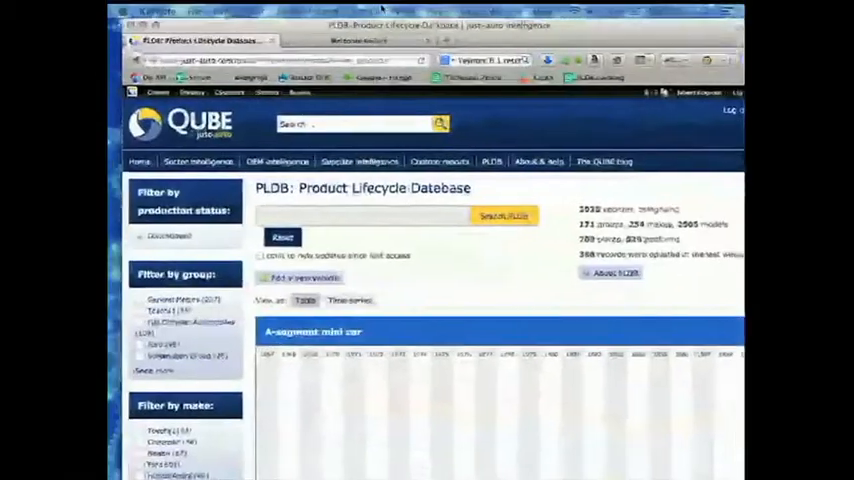
Step: Filter the Product Lifecycle Database to in-production vehicles from the Toyota group
left_click(248, 6)
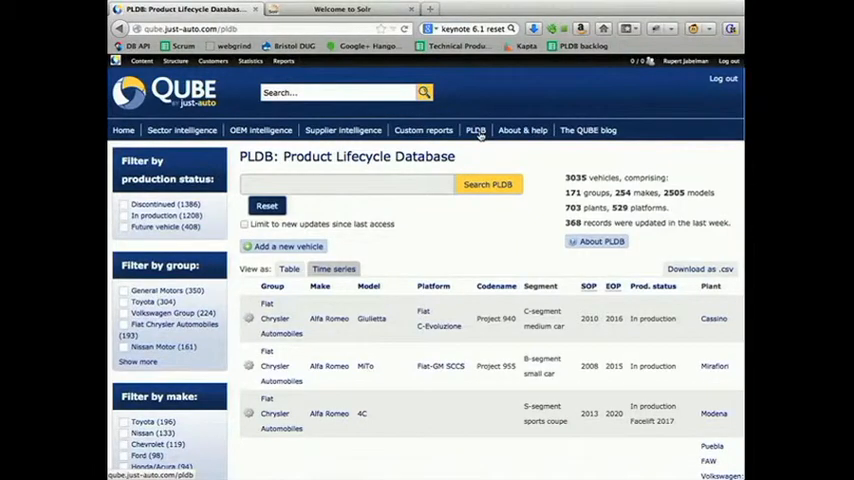
mouse_move(204, 248)
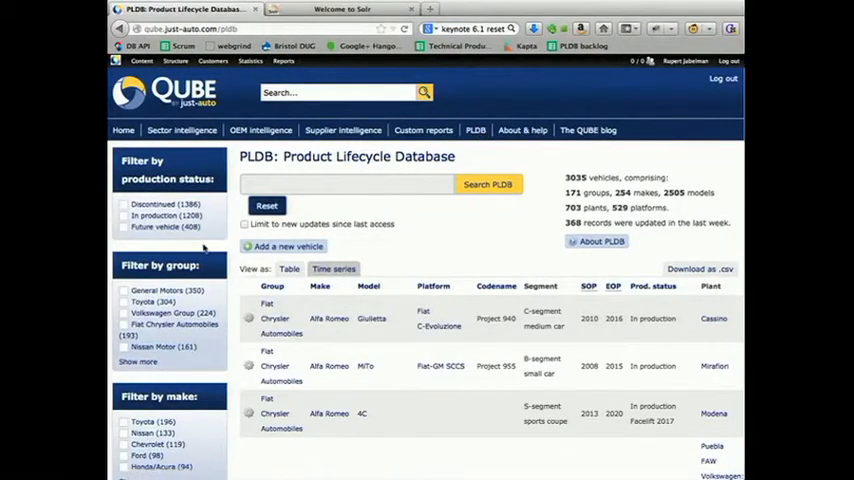
left_click(124, 216)
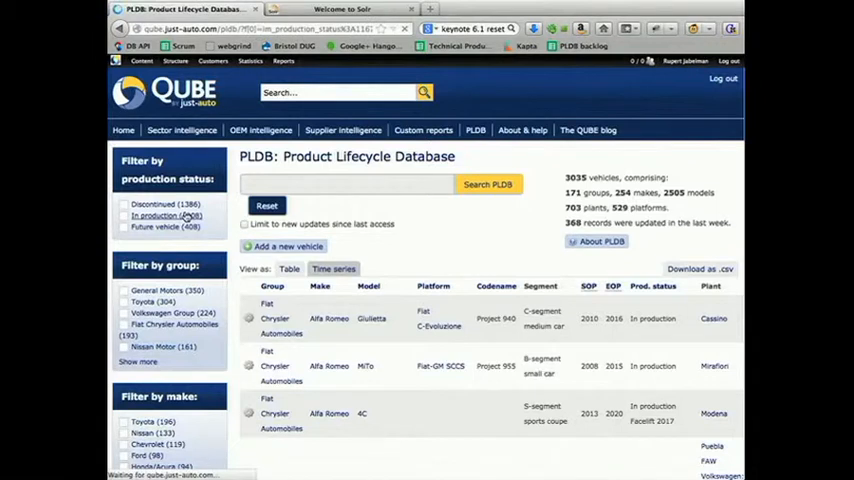
left_click(124, 216)
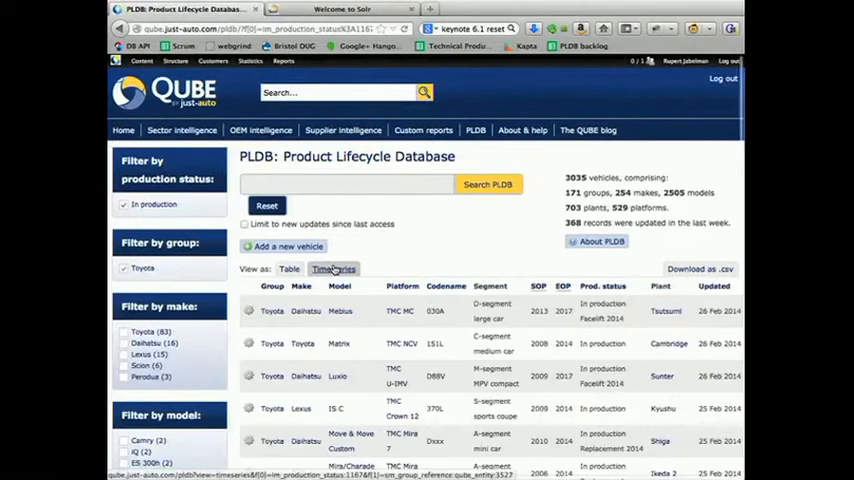
Step: Switch the filtered list to the Time series view and scroll through every segment's timeline to the footer
left_click(332, 268)
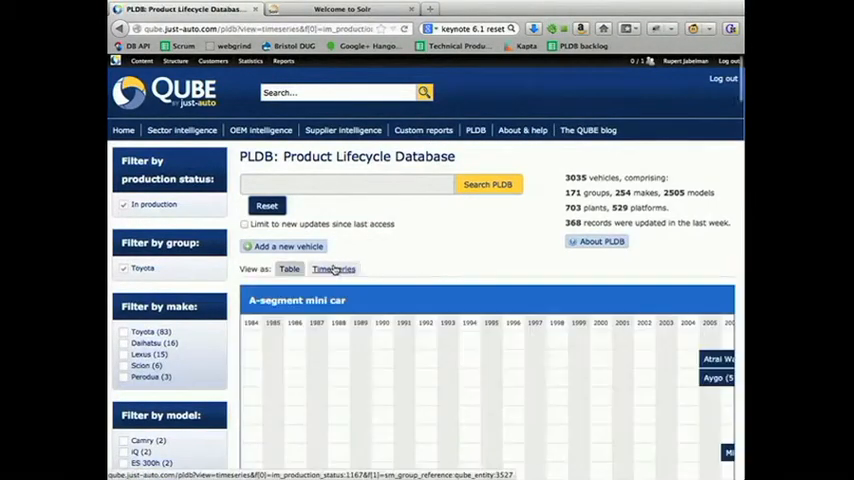
scroll("down", 3)
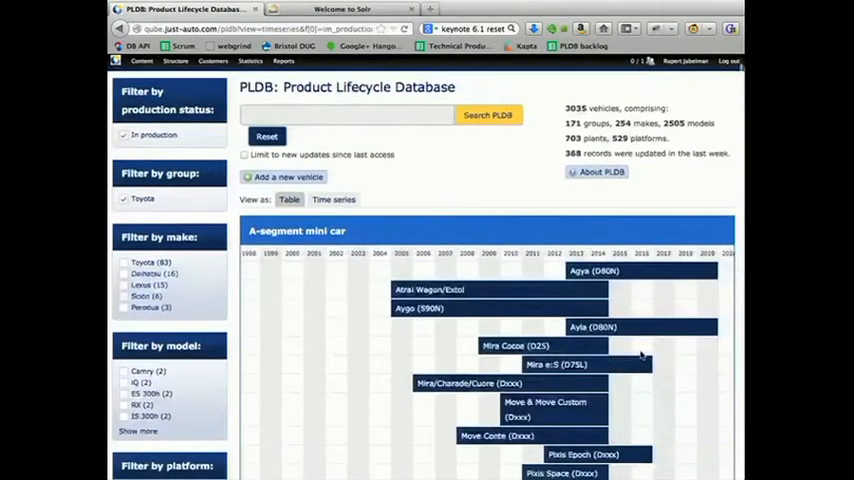
scroll("down", 3)
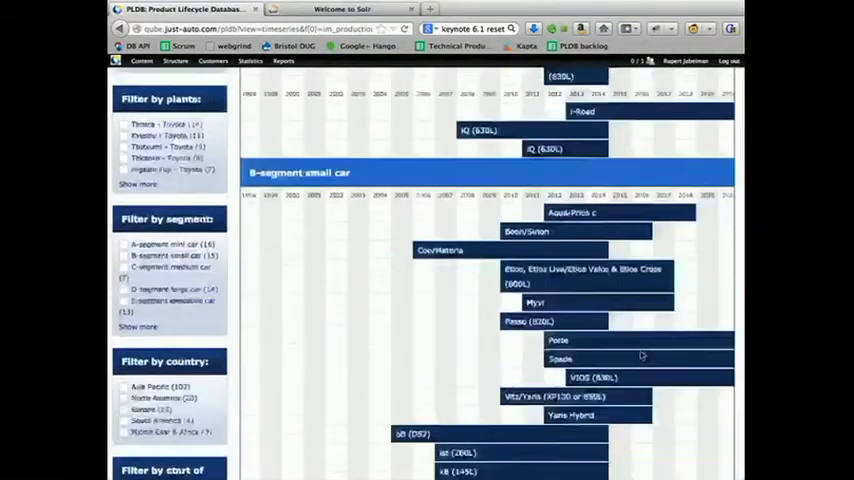
scroll("down", 3)
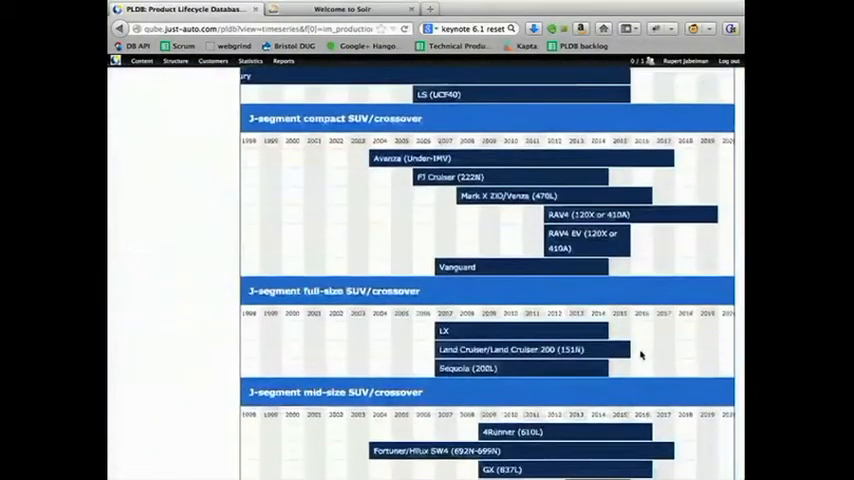
scroll("down", 3)
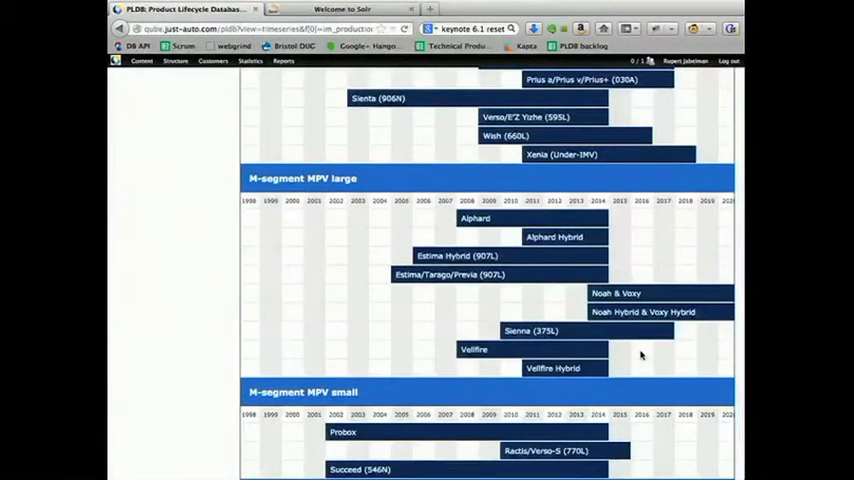
scroll("down", 3)
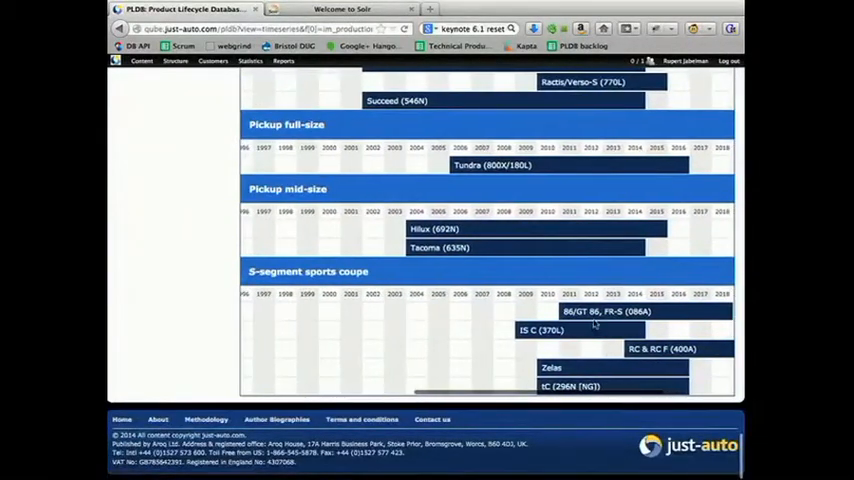
left_click(634, 312)
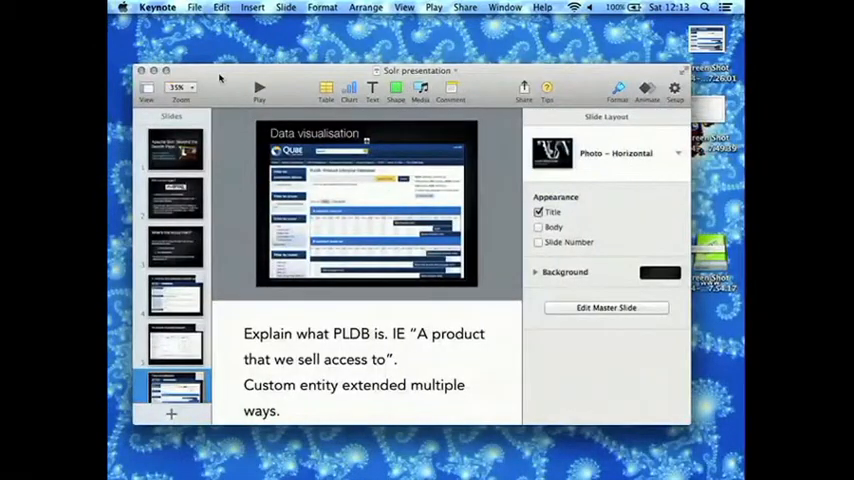
Step: Play the Solr presentation and advance to the 'Differentiating your search pages' slide
left_click(260, 92)
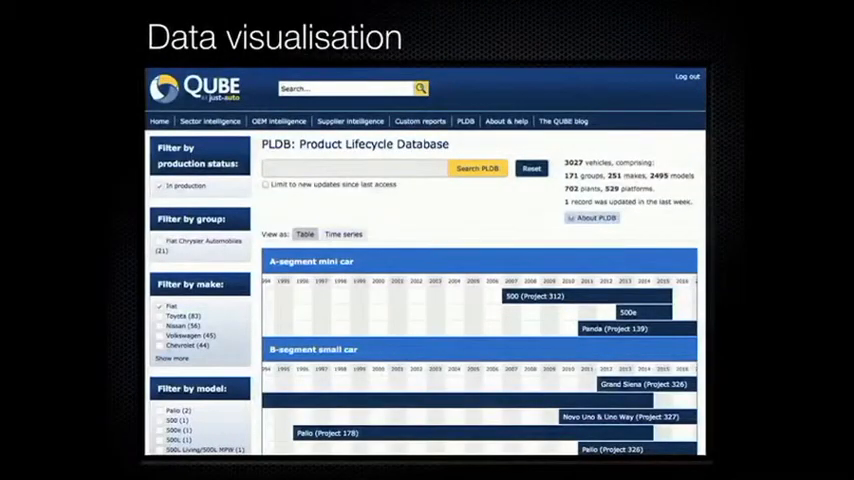
key("Right")
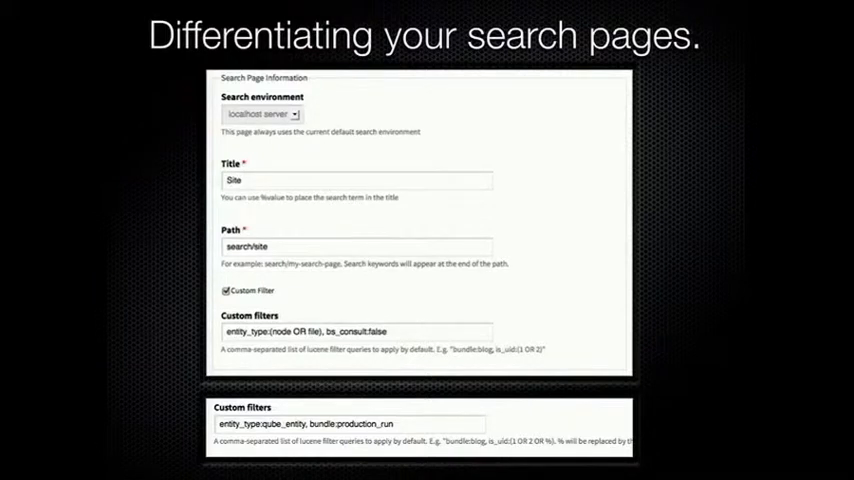
key("Right")
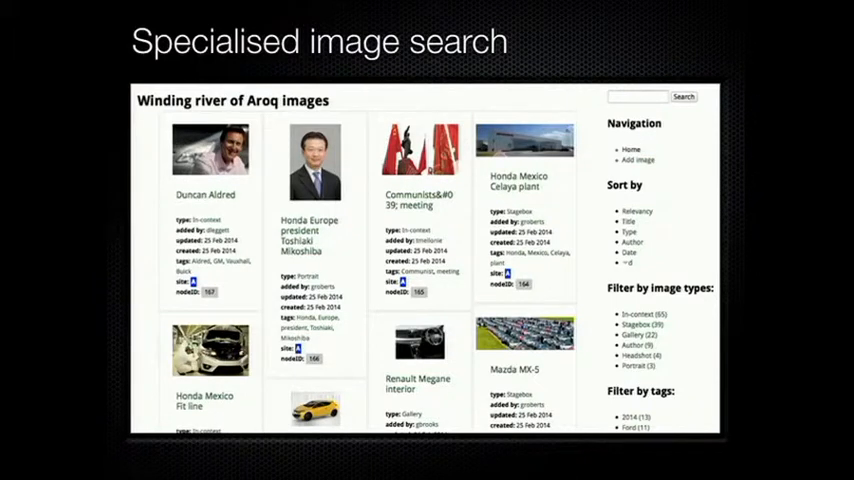
Step: Advance to the 'Specialised image search' slide with the Winding river of Aroq images gallery
key("Right")
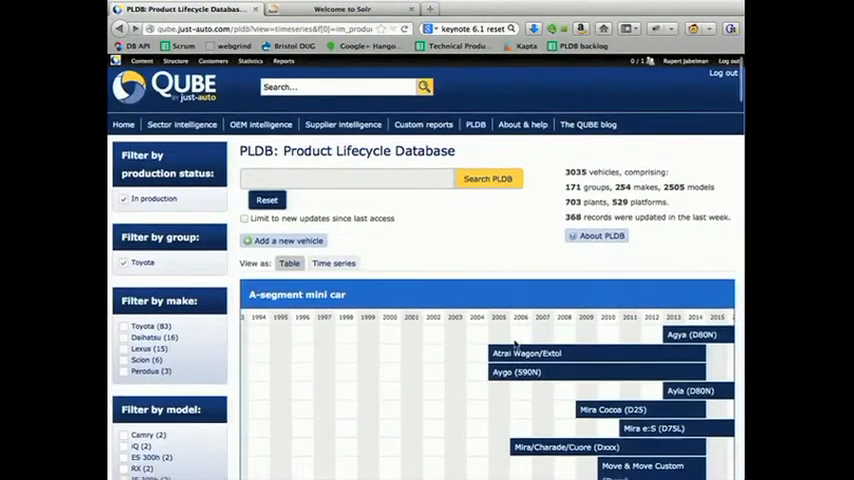
scroll("down", 3)
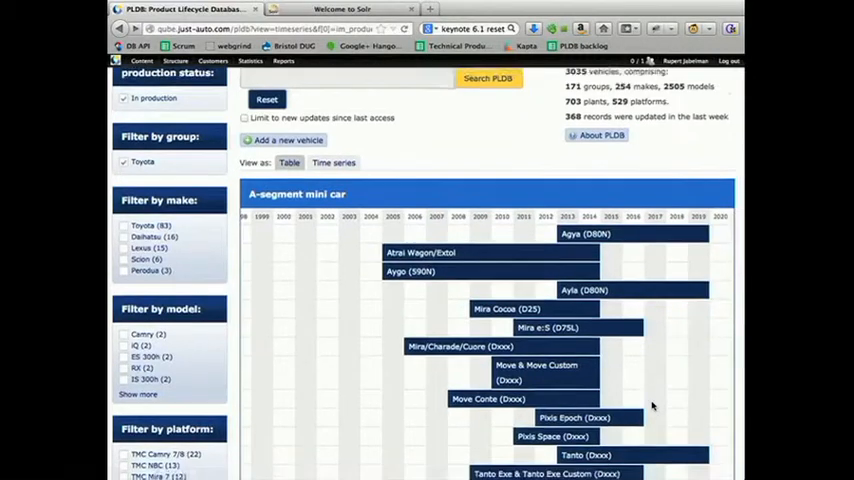
scroll("down", 3)
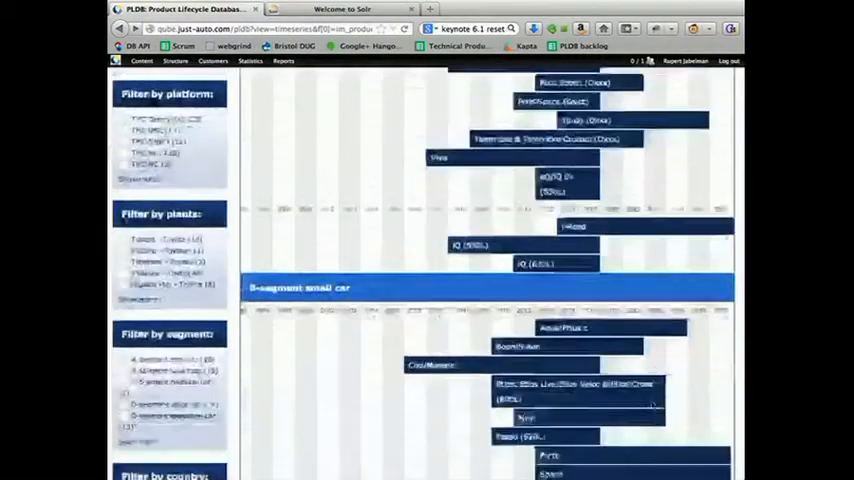
scroll("down", 3)
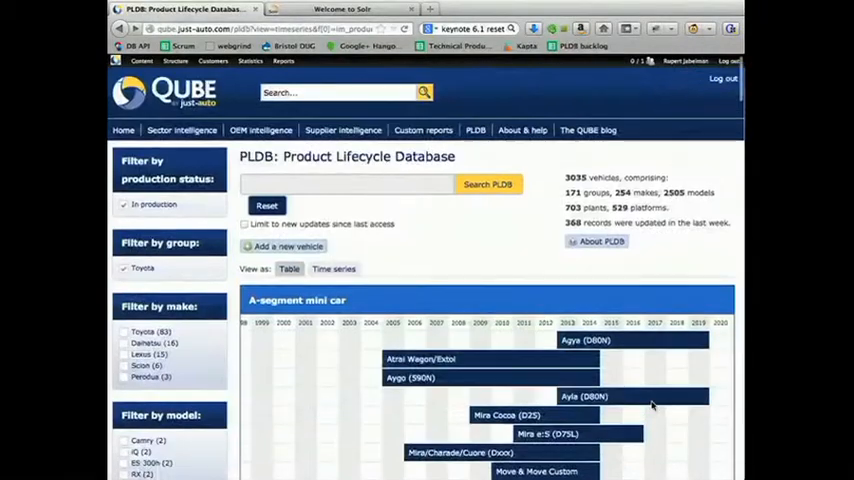
left_click(124, 268)
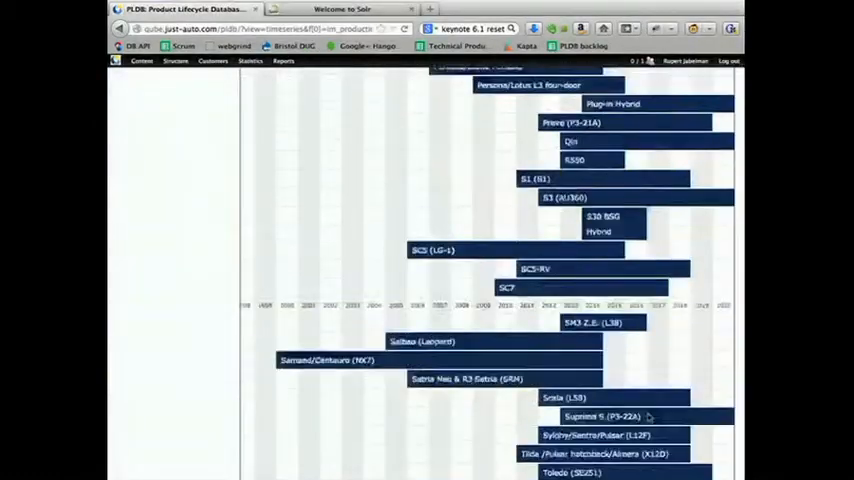
scroll("down", 3)
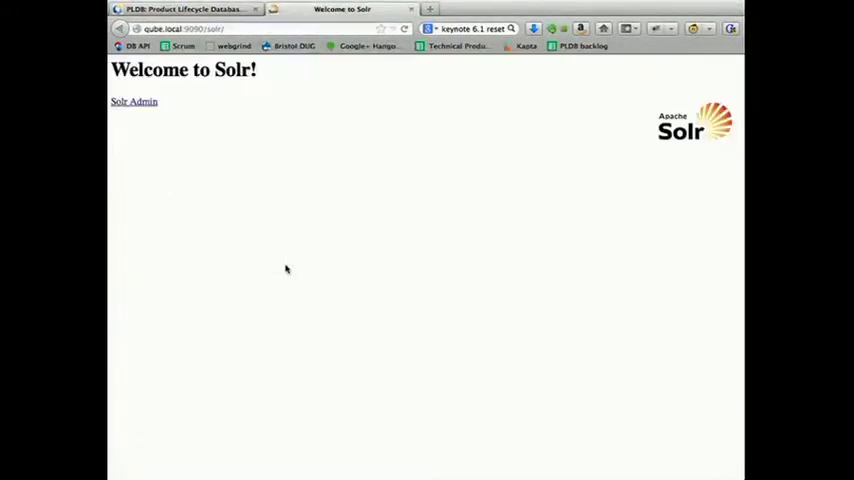
mouse_move(166, 114)
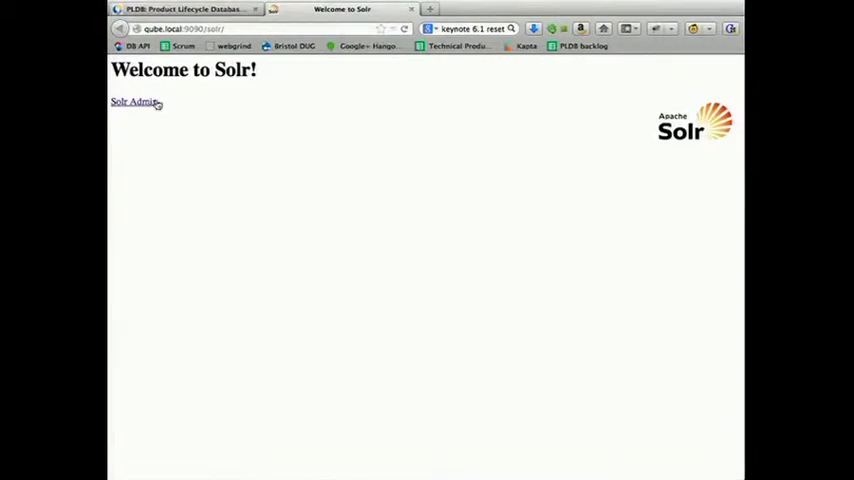
Step: Go to Solr Admin's Schema Browser for the drupal-4.1-solr-3.x core and browse its full FIELDS list
left_click(128, 100)
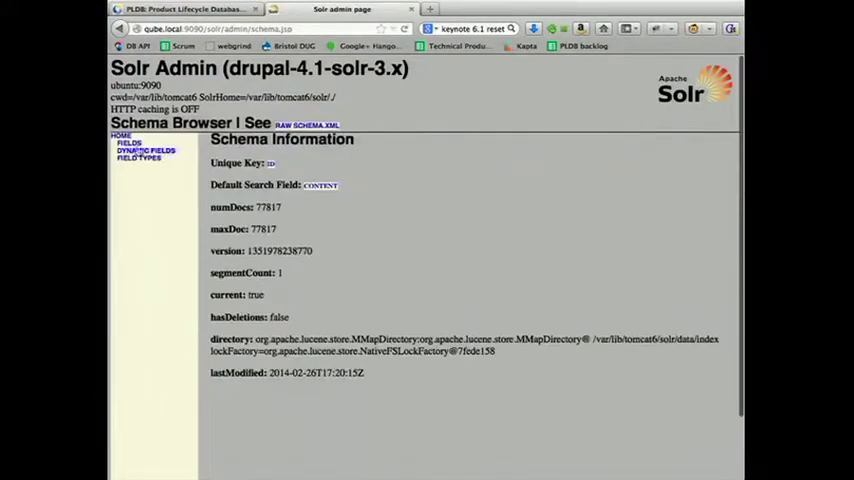
left_click(132, 142)
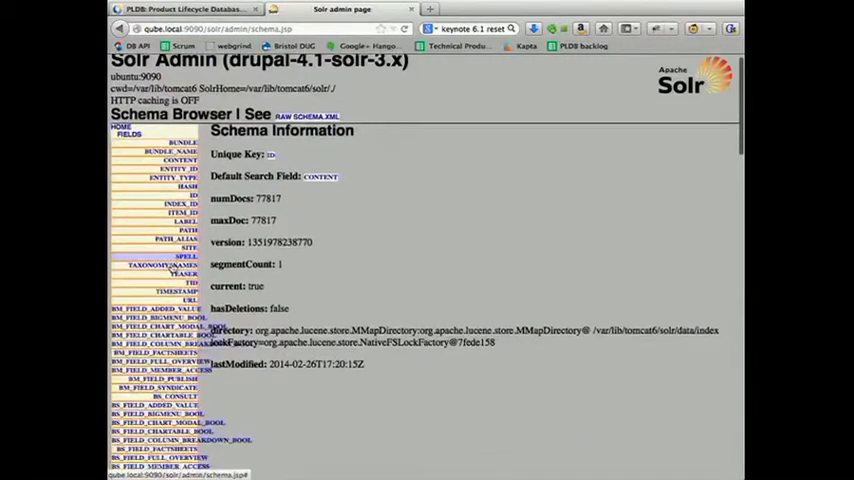
scroll("down", 3)
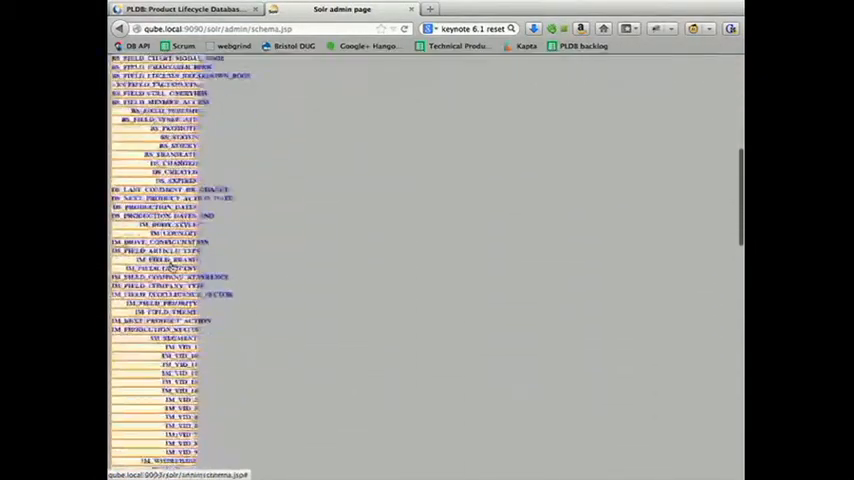
scroll("down", 3)
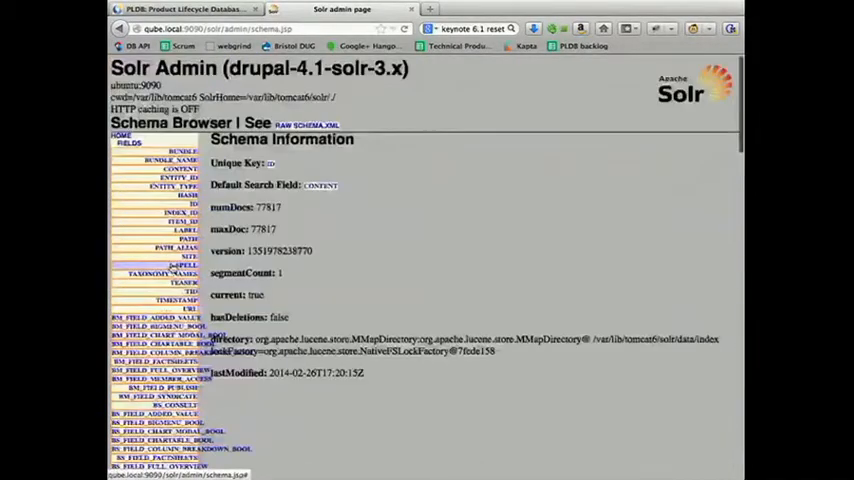
scroll("down", 3)
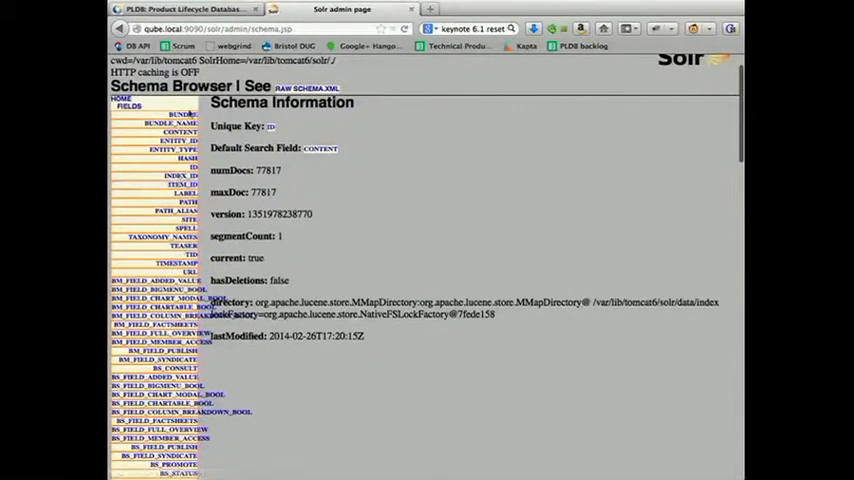
Step: Show the bundle field's top terms and histogram, then continue down the field list to the vehicle fields
left_click(180, 112)
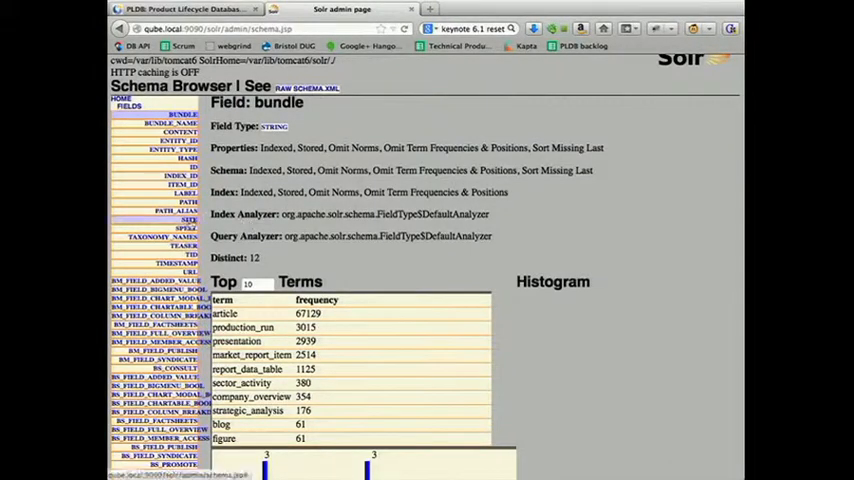
scroll("down", 3)
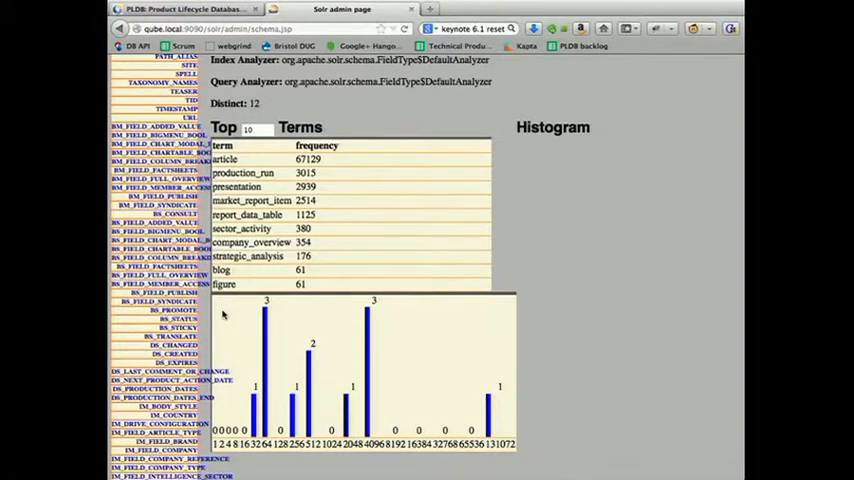
scroll("down", 3)
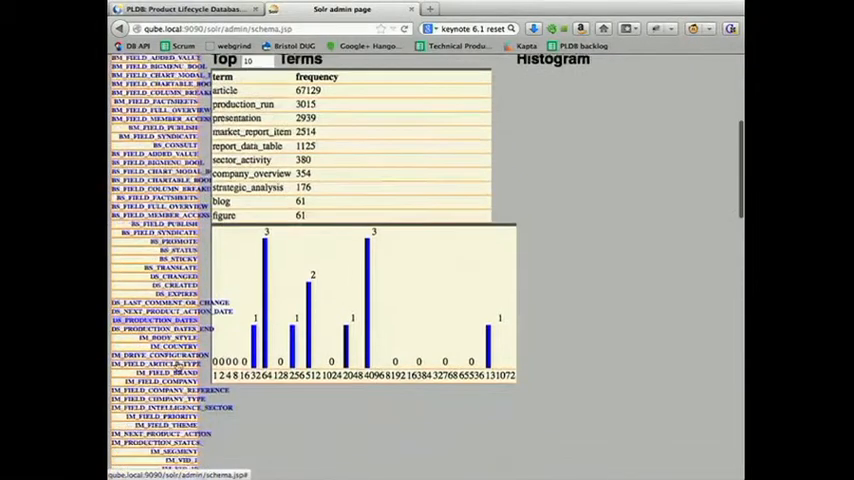
scroll("down", 3)
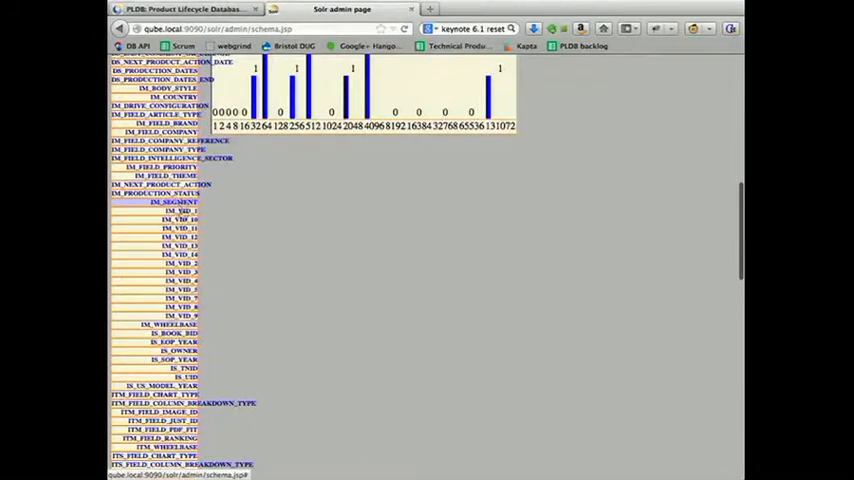
scroll("down", 3)
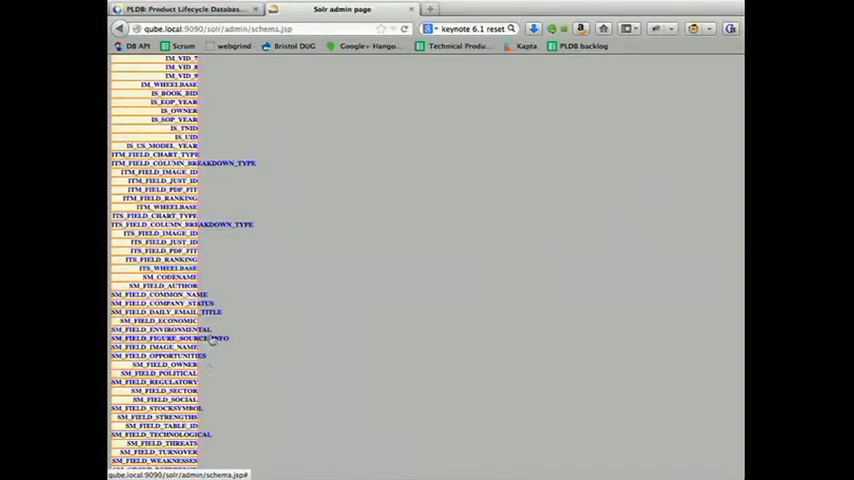
scroll("down", 3)
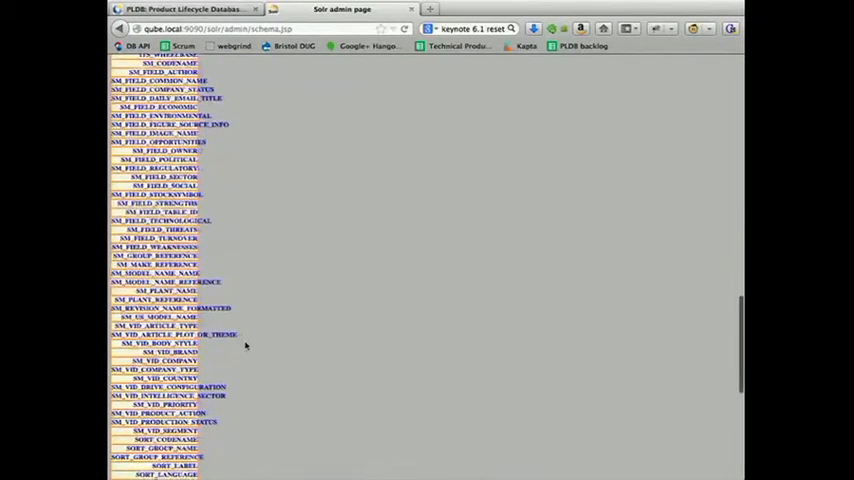
scroll("down", 3)
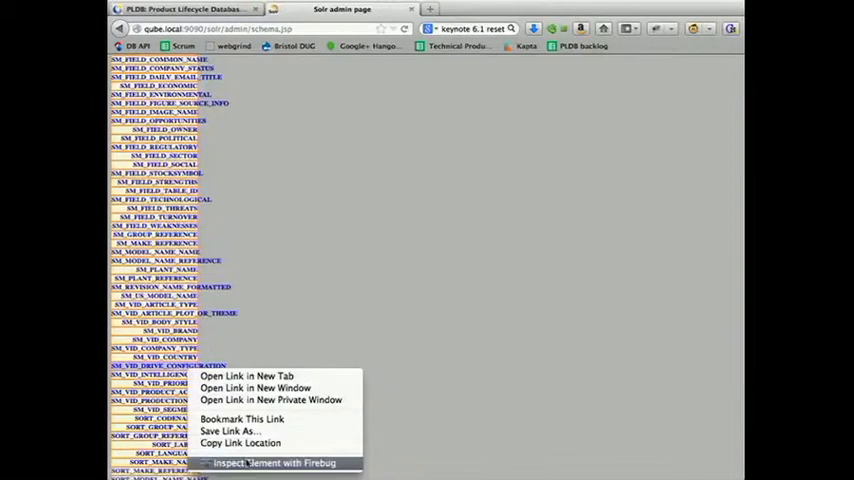
Step: View the sm_vid_Drive_Configuration field's terms and histogram, then return to the 'Checking your work: Solr admin' slide
left_click(256, 464)
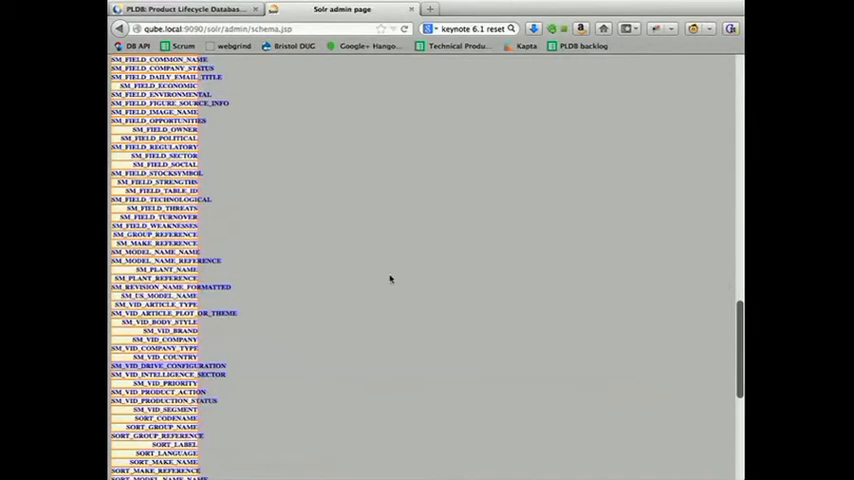
left_click(164, 368)
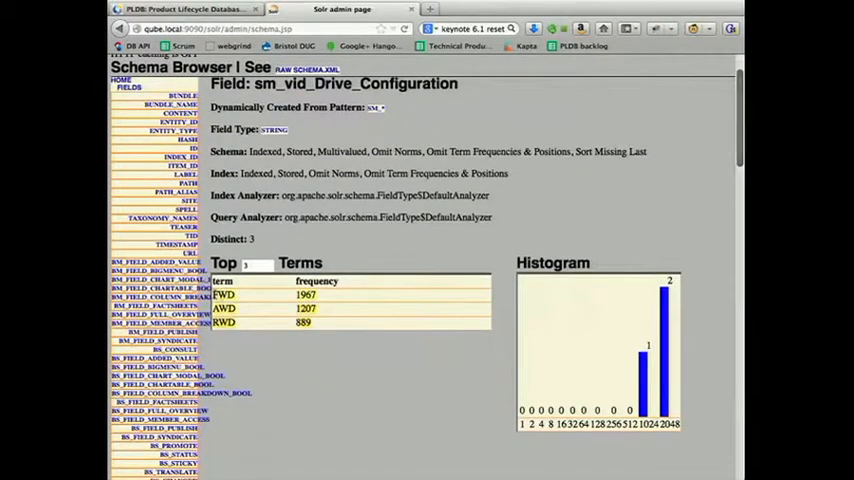
scroll("down", 3)
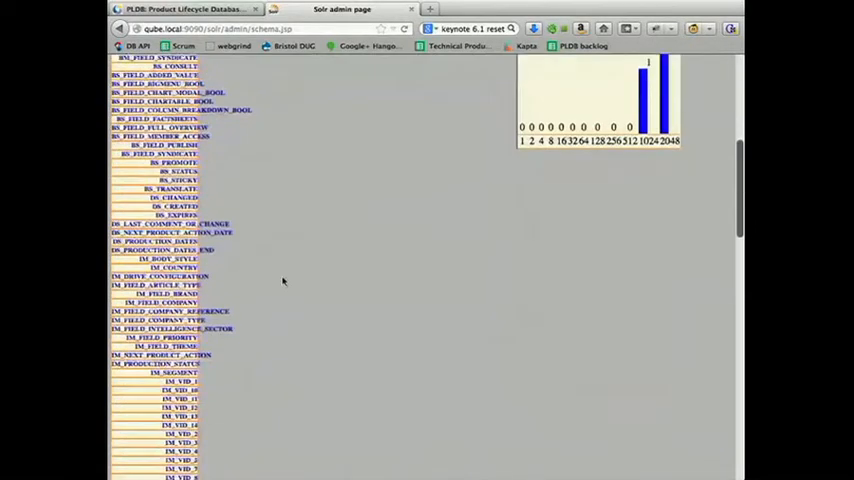
scroll("down", 3)
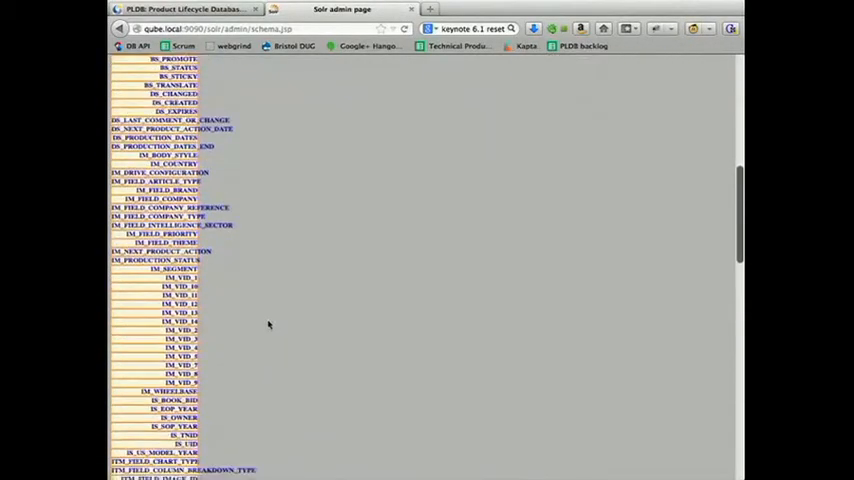
scroll("down", 3)
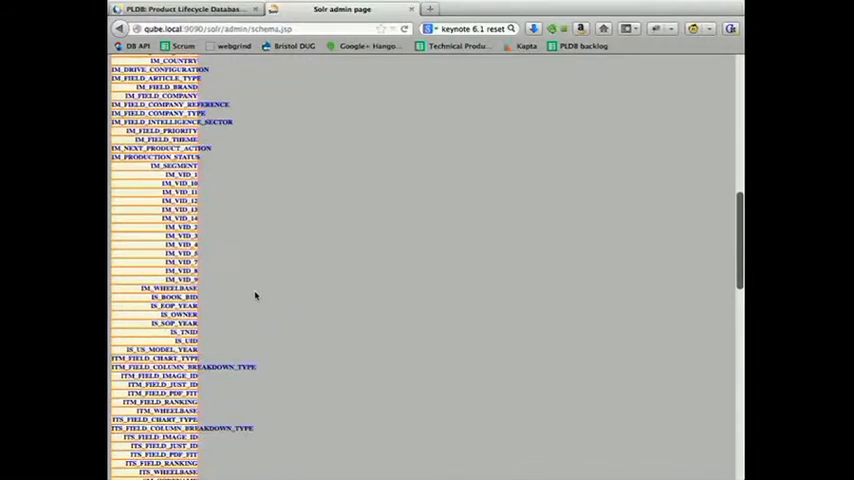
scroll("down", 3)
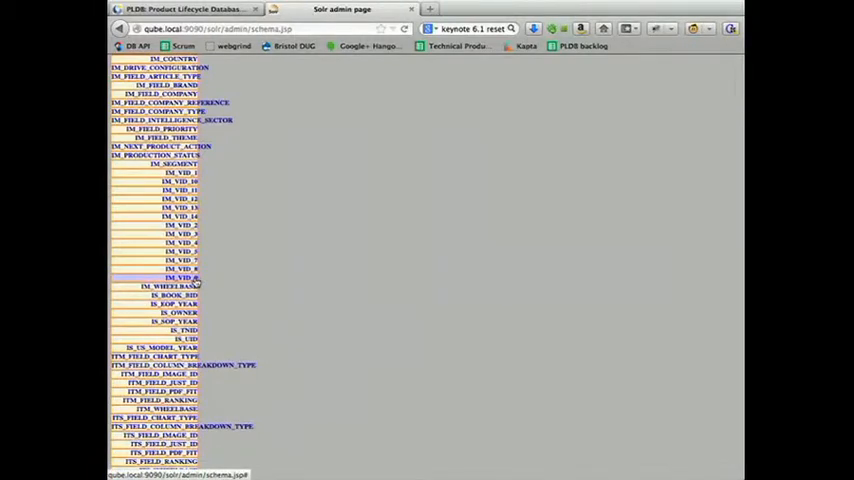
left_click(180, 276)
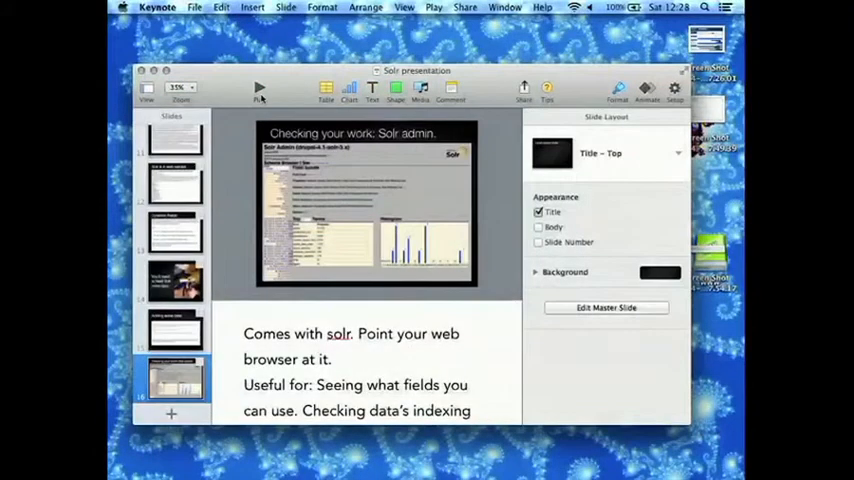
left_click(258, 90)
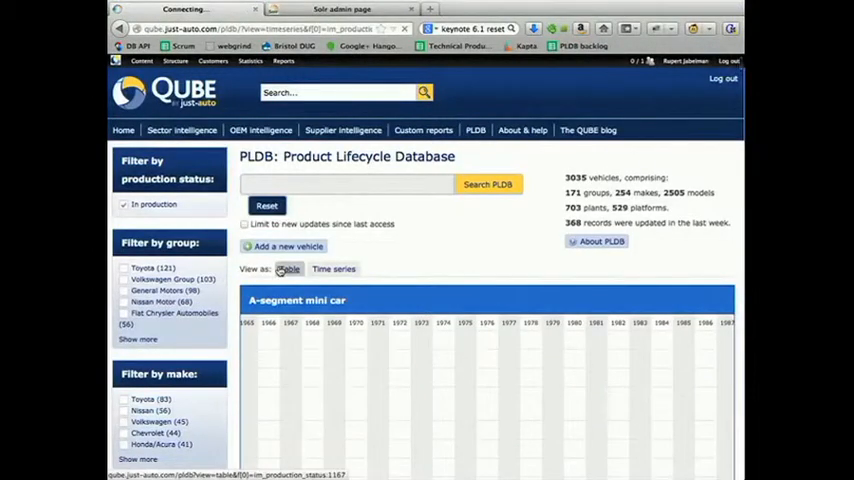
left_click(288, 268)
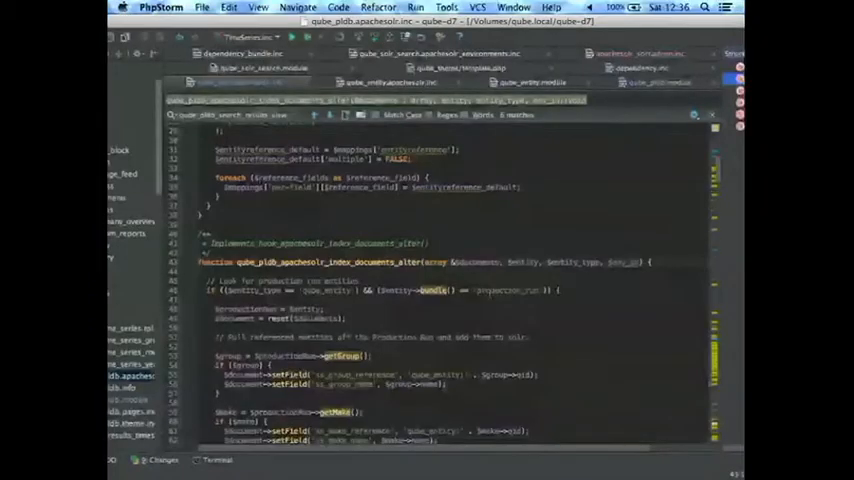
scroll("down", 3)
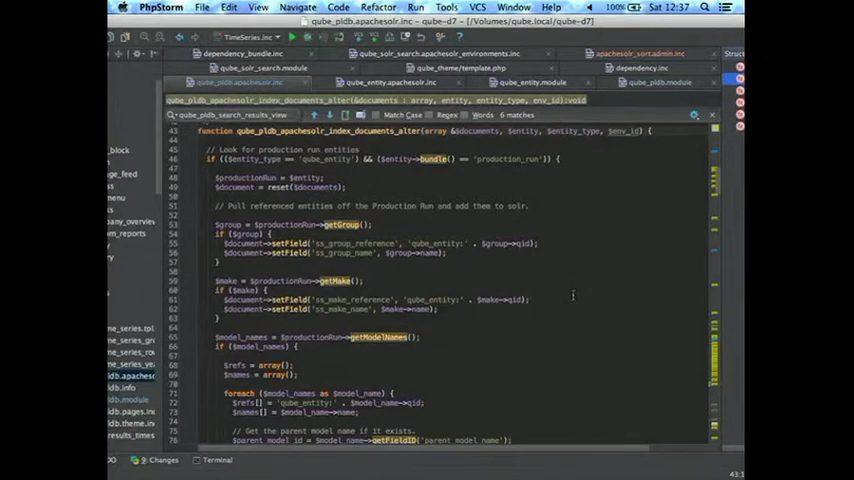
scroll("down", 3)
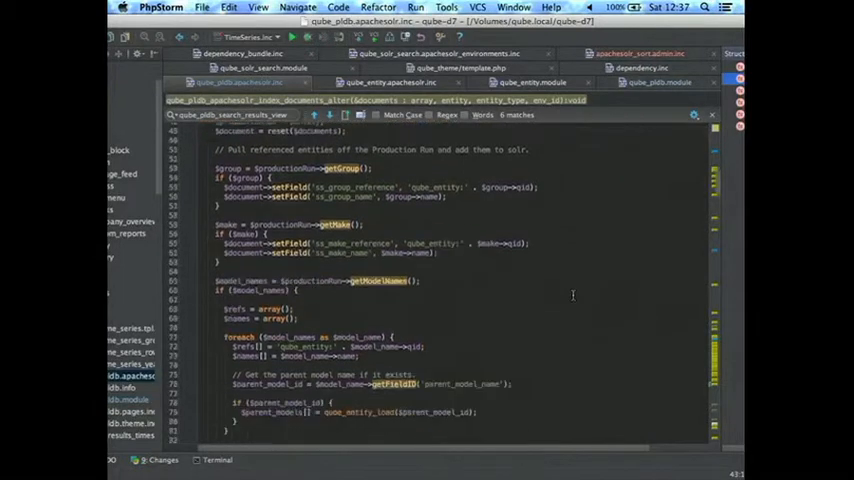
scroll("down", 3)
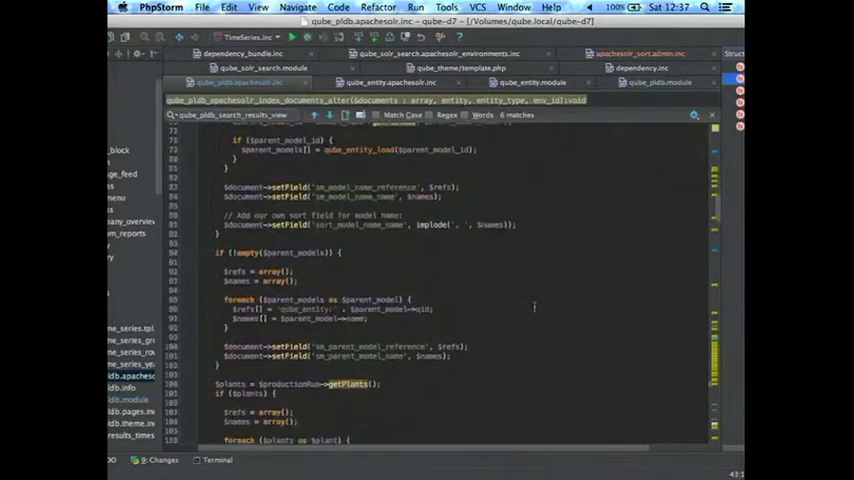
scroll("down", 3)
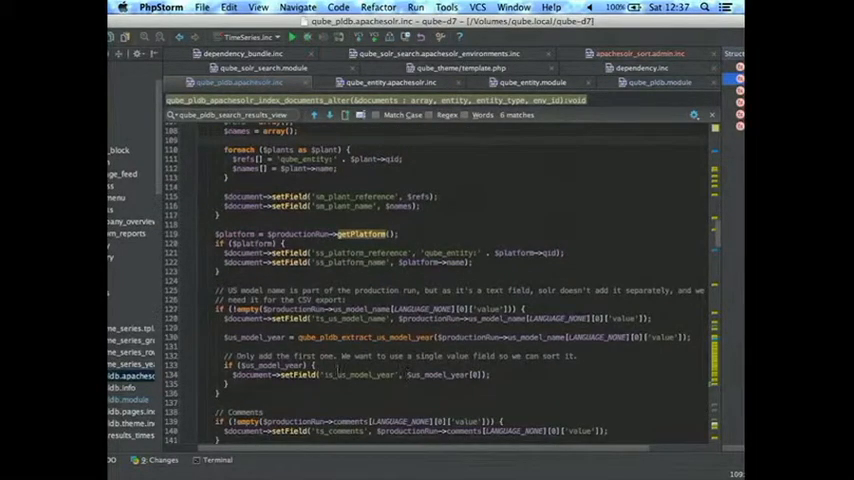
scroll("down", 3)
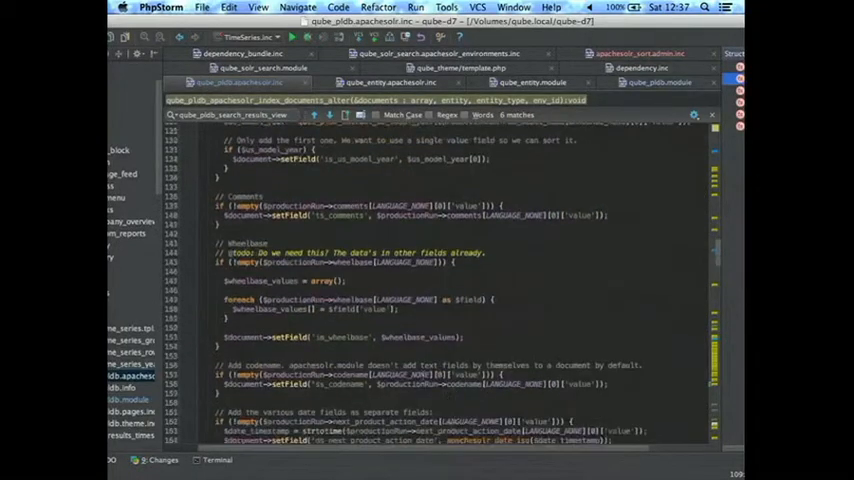
scroll("down", 3)
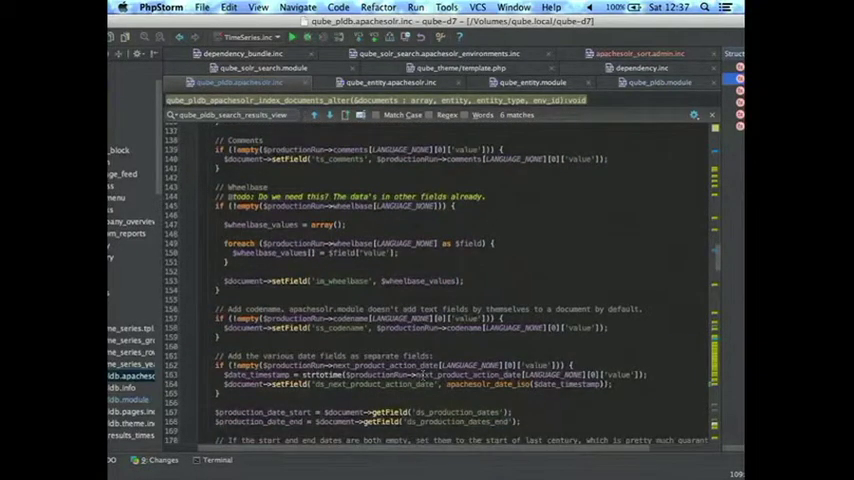
scroll("down", 3)
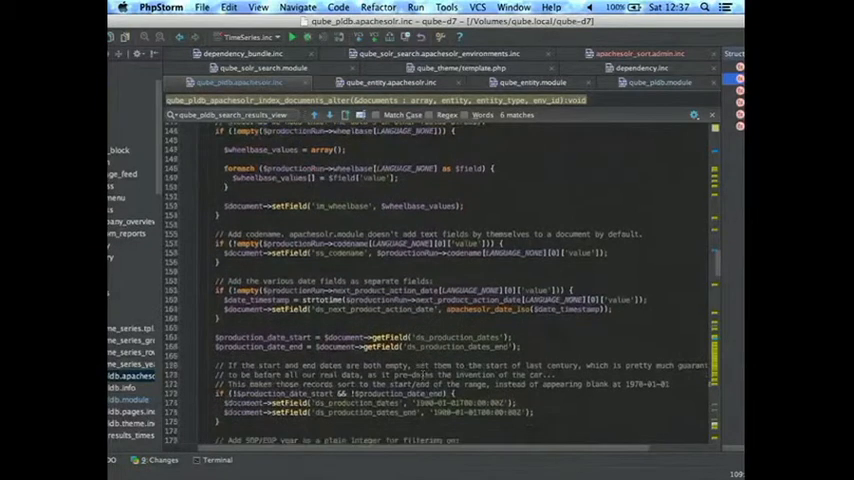
scroll("down", 3)
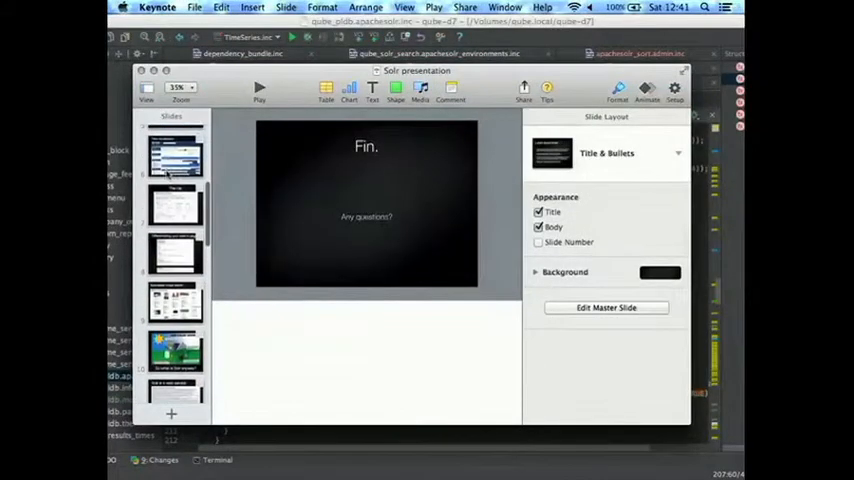
Step: Jump to the 'Specialised image search' slide in the navigator and present it full screen
left_click(176, 300)
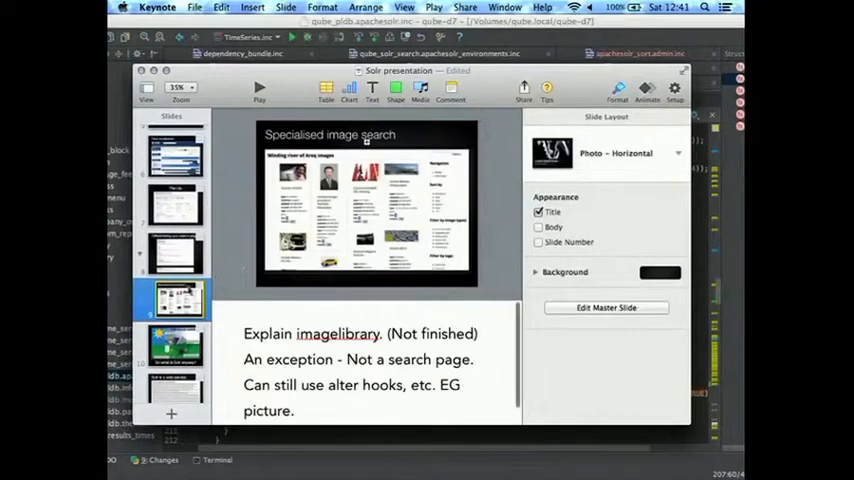
left_click(258, 90)
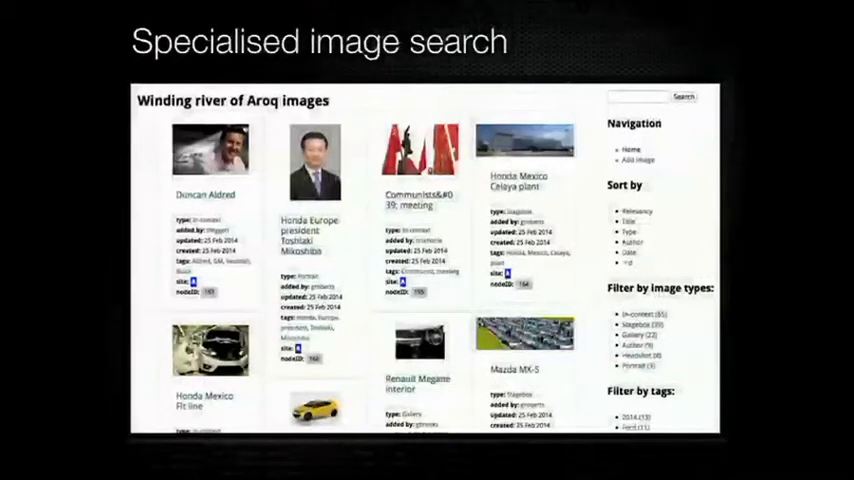